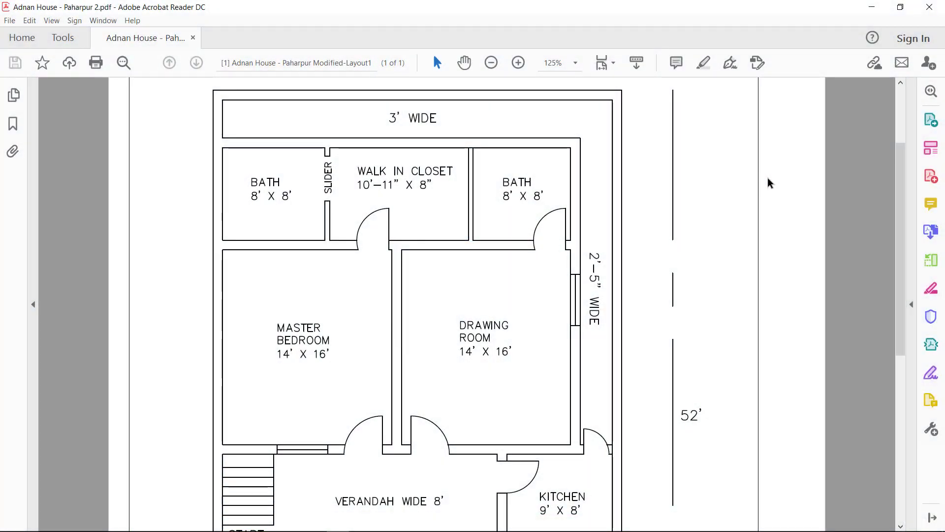
mouse_move(428, 127)
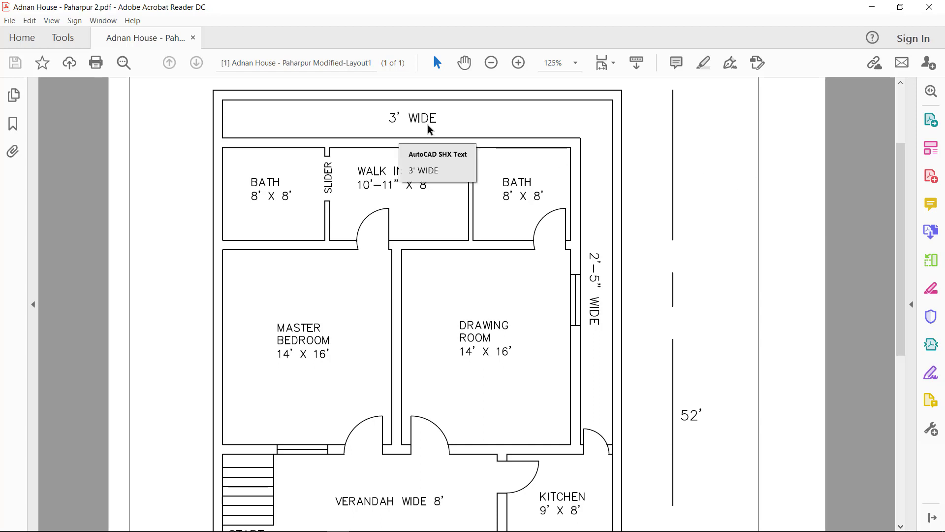
mouse_move(383, 130)
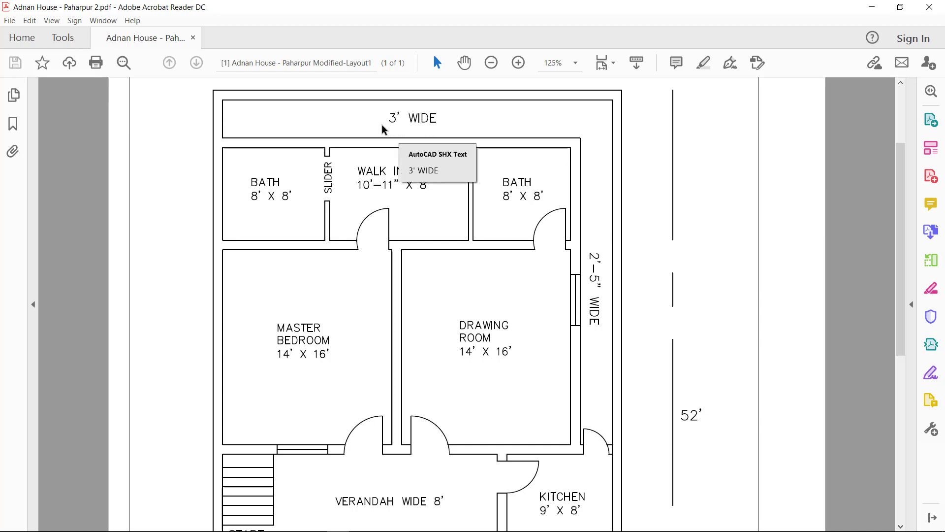
mouse_move(470, 125)
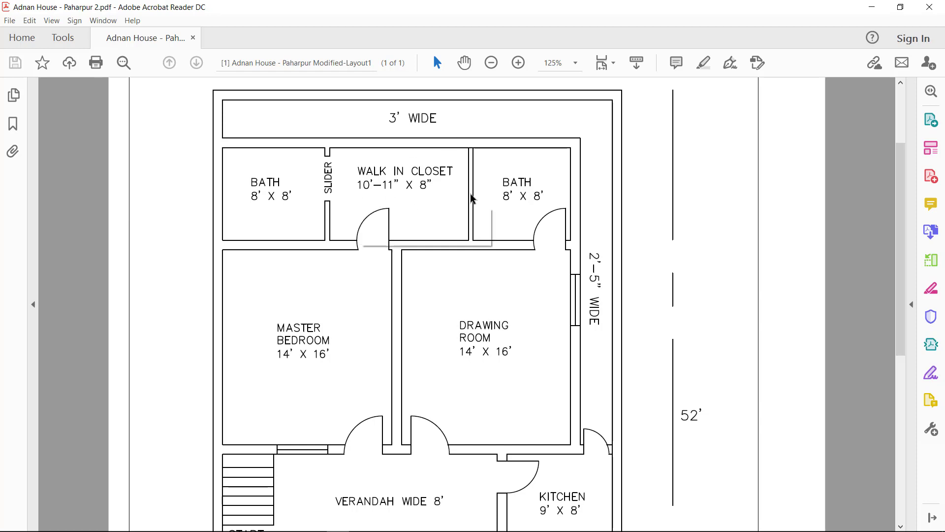
mouse_move(515, 335)
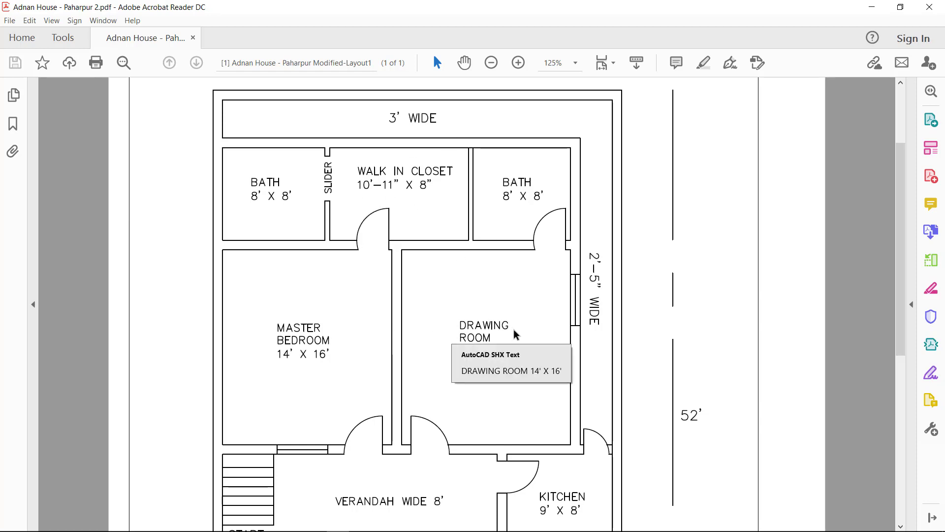
- Switch to the browser showing My House Plan.dwg with its double-line outer wall outline
scroll("down", 3)
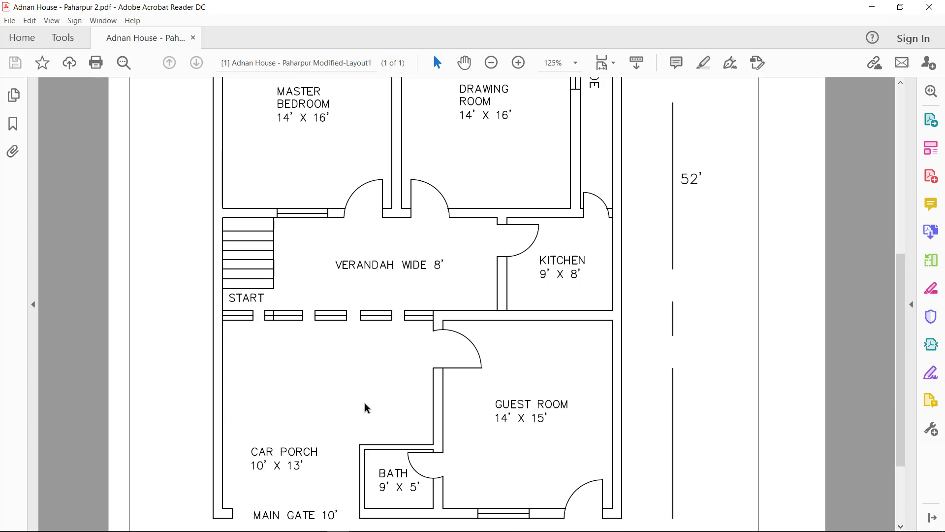
scroll("down", 3)
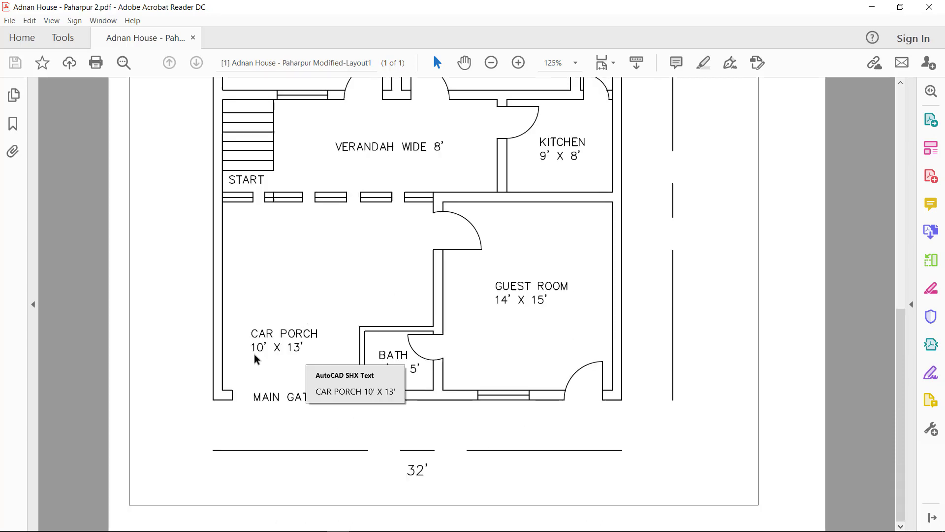
mouse_move(413, 322)
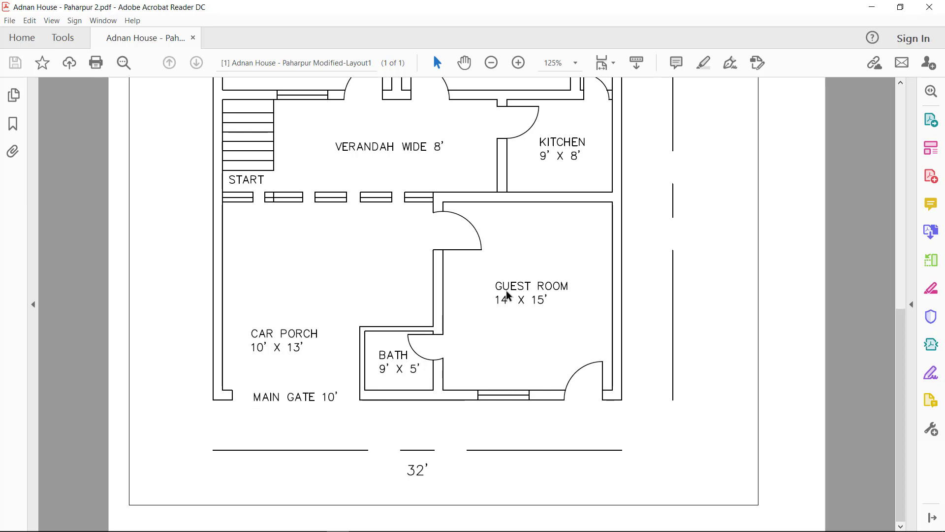
mouse_move(556, 253)
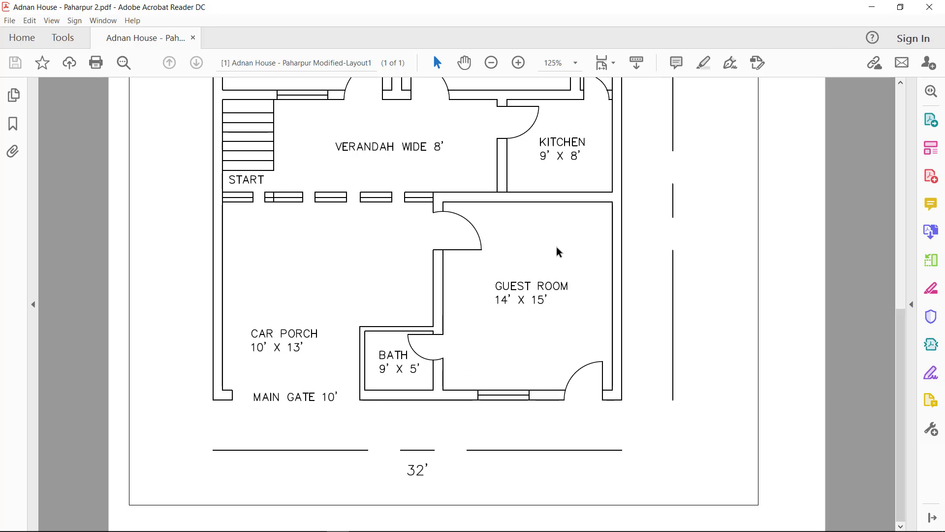
mouse_move(571, 272)
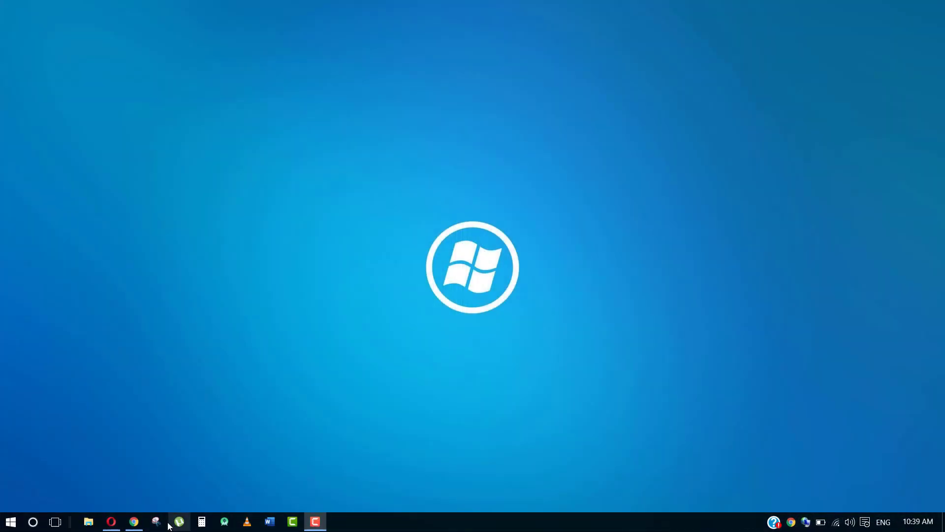
left_click(156, 522)
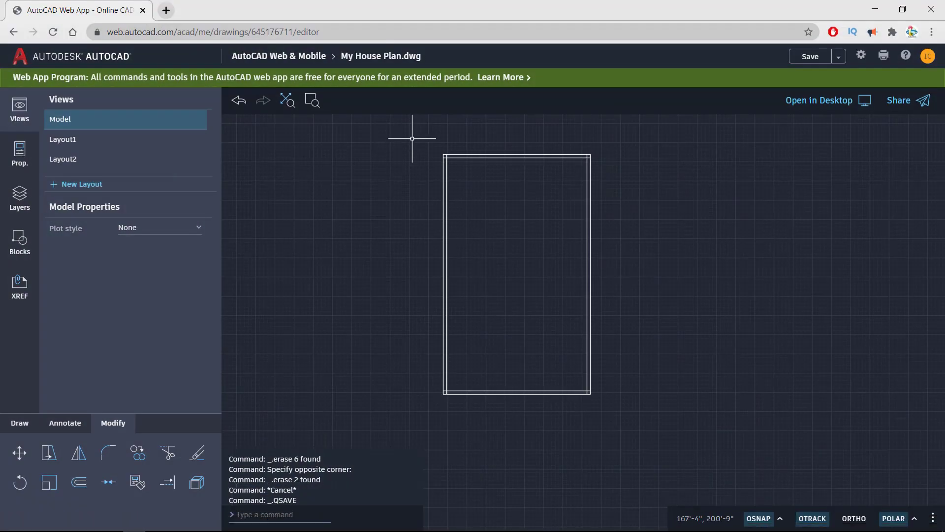
mouse_move(642, 284)
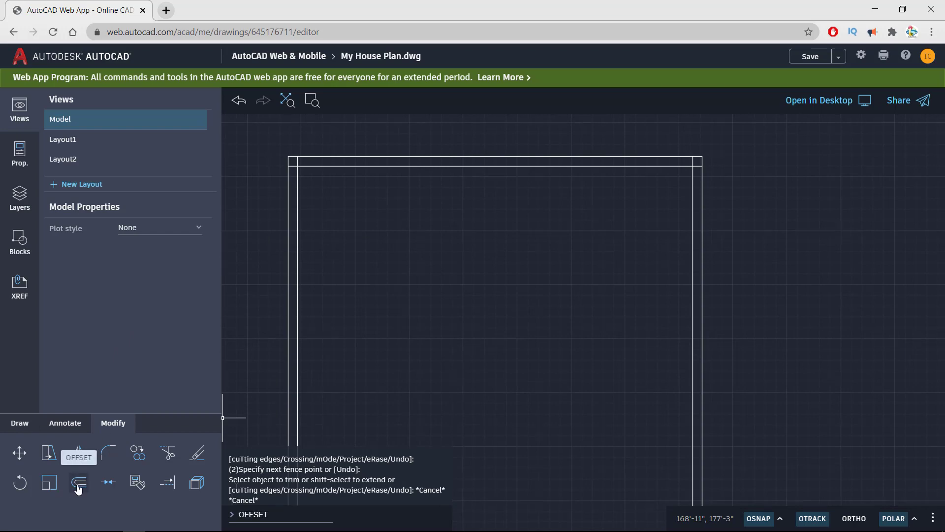
- Offset horizontal wall lines down from the top wall by 3', 9", 8', 9", 16' and 9"
left_click(78, 481)
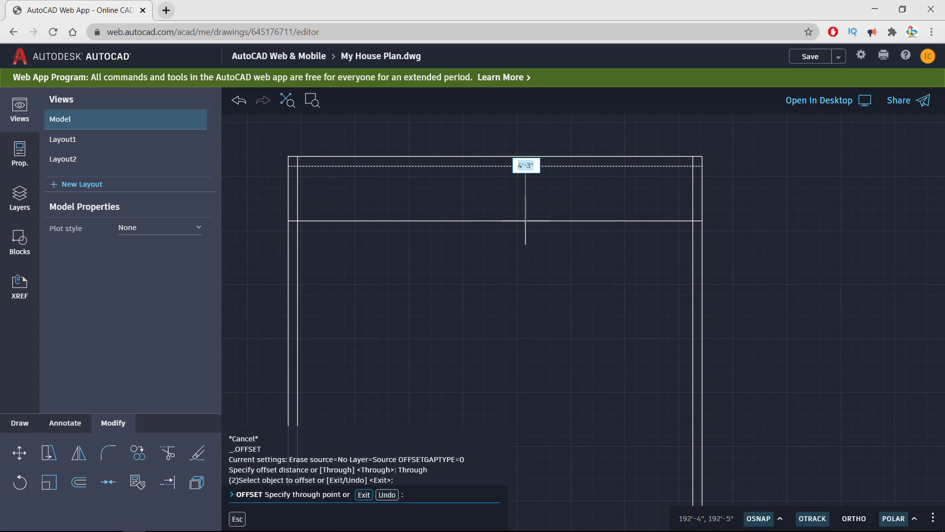
type("3'")
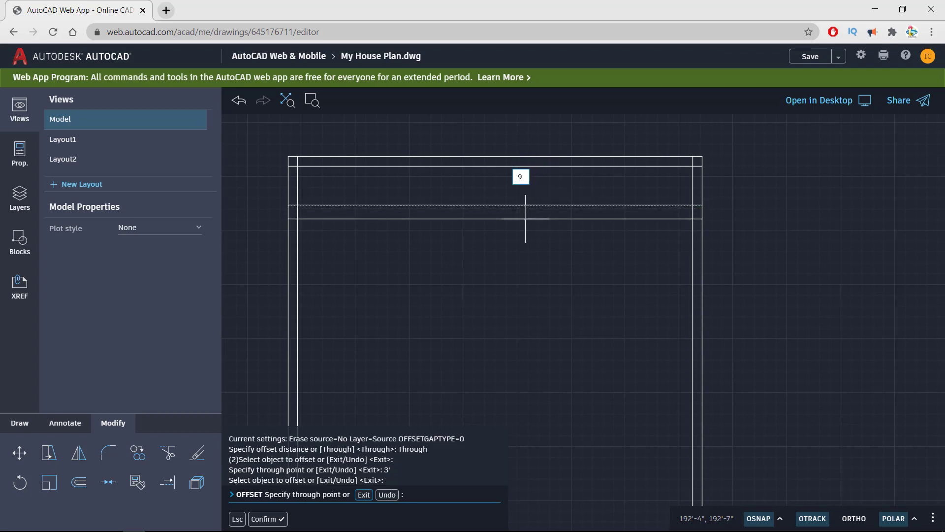
left_click(526, 218)
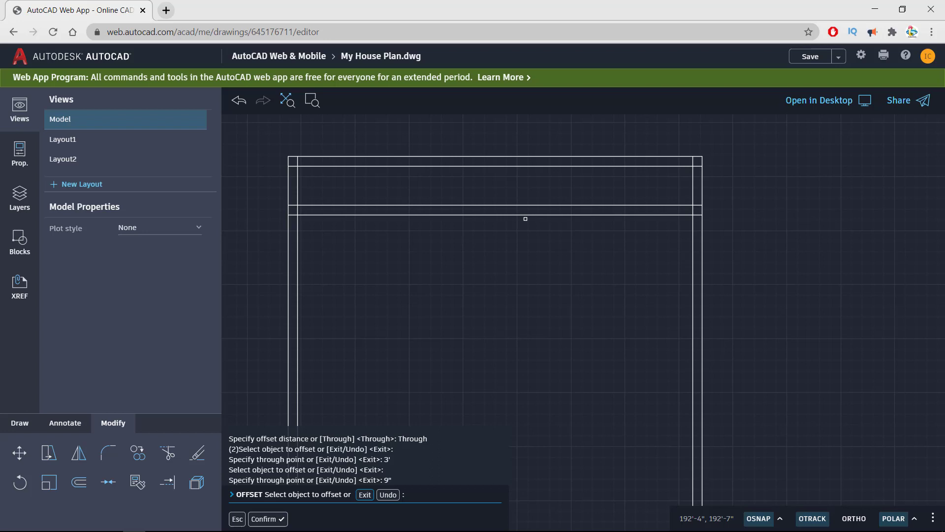
mouse_move(515, 212)
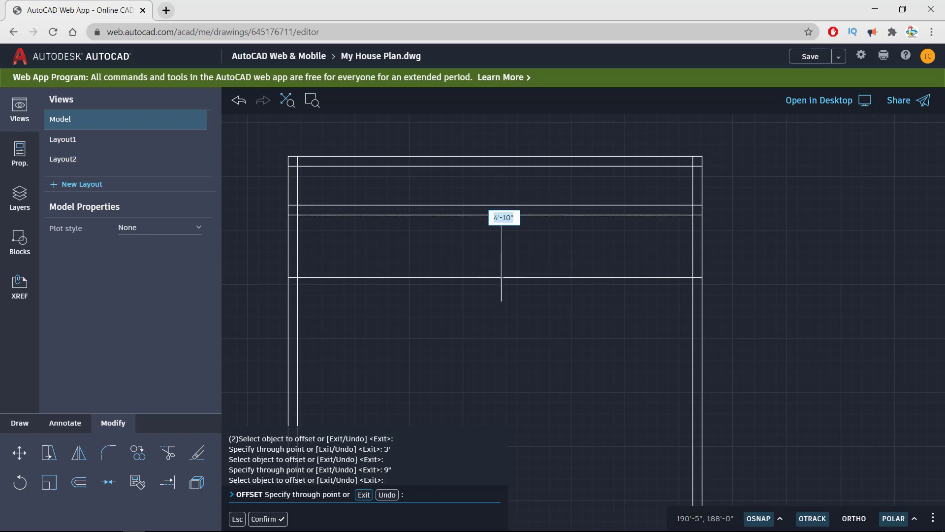
type("8'")
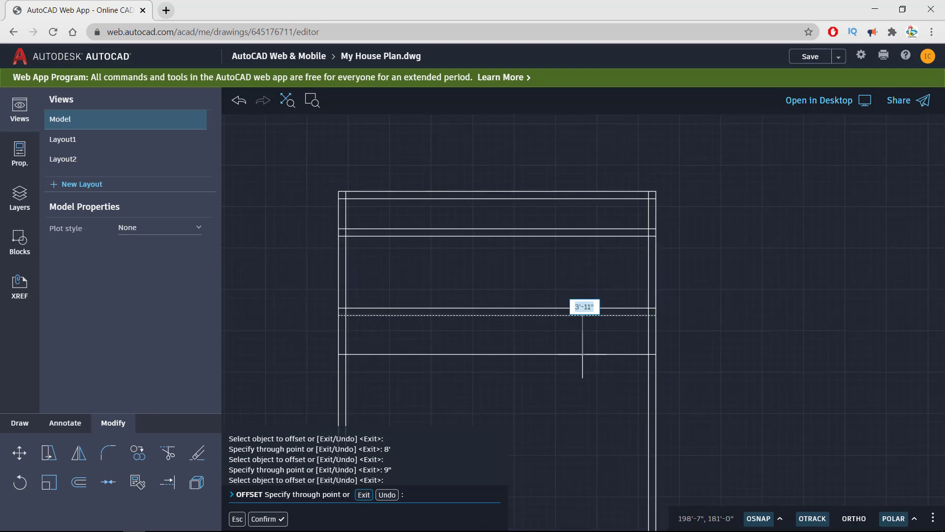
type("16")
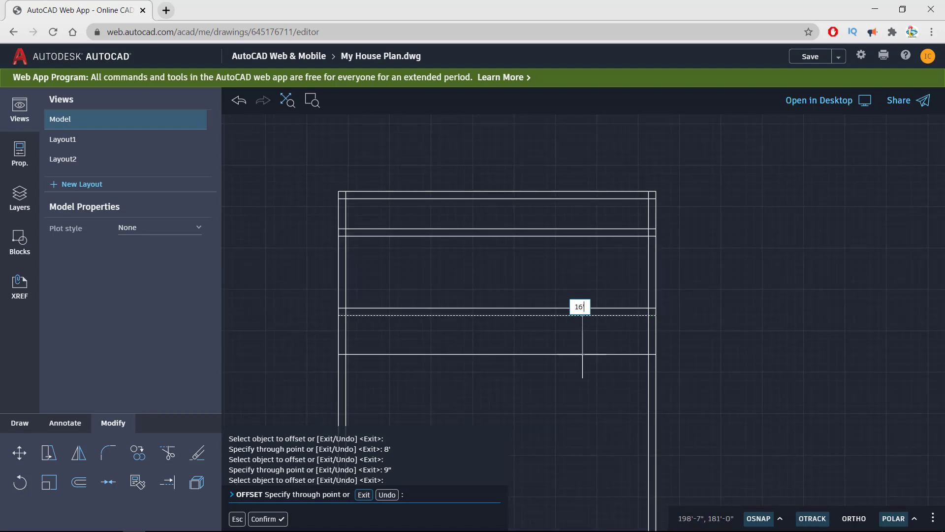
key("Return")
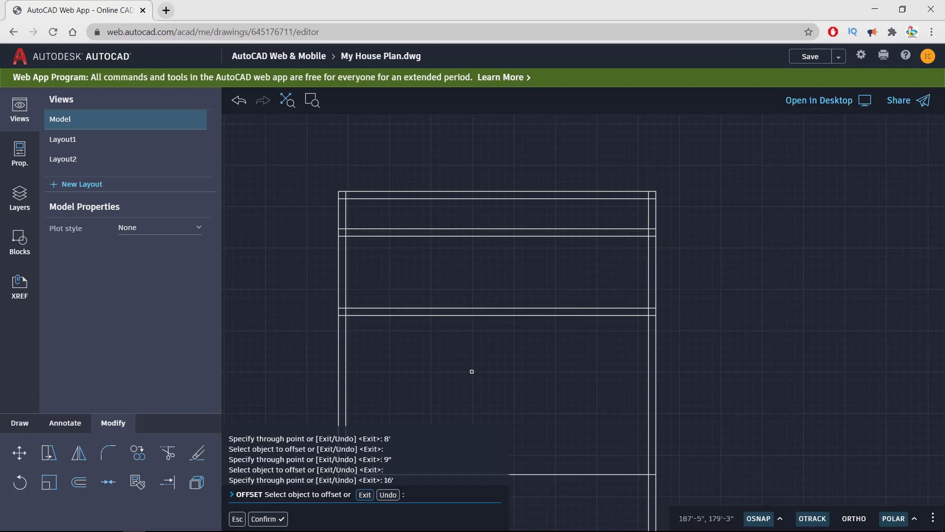
mouse_move(531, 384)
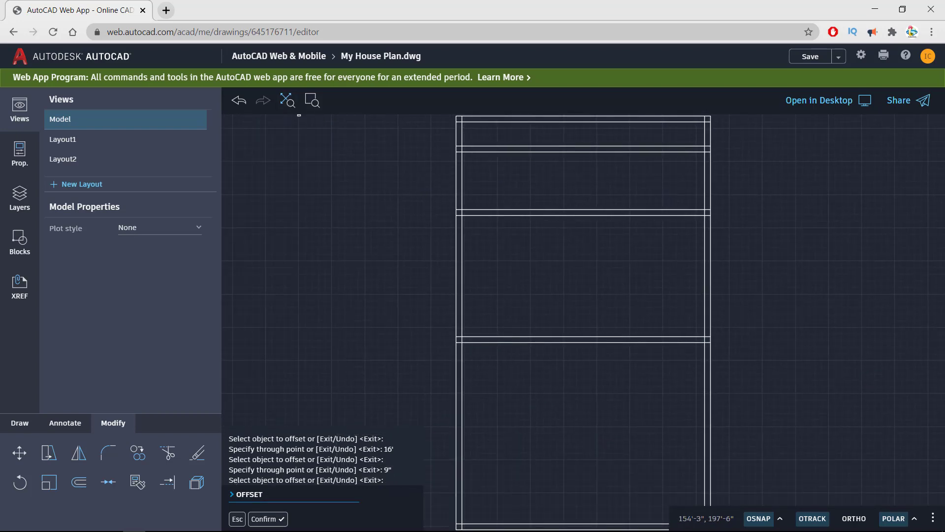
mouse_move(639, 164)
type("14'")
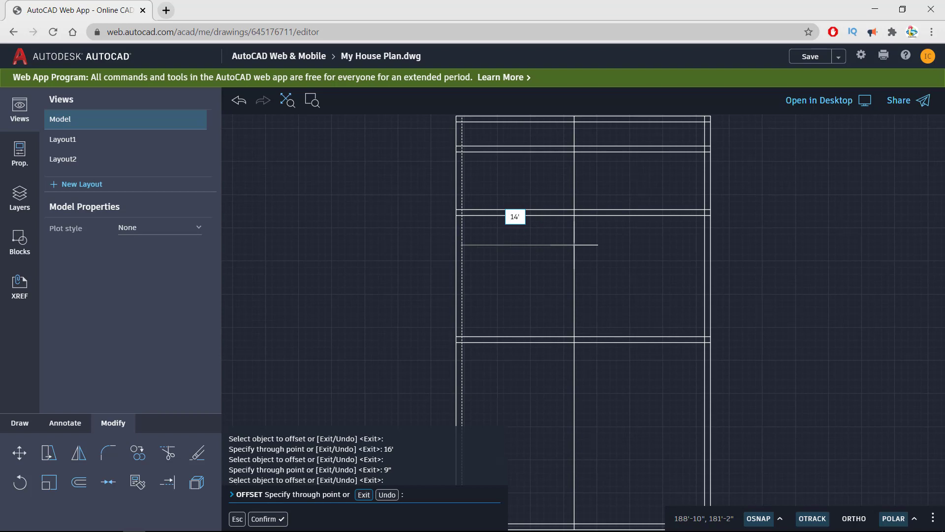
- Offset a vertical wall line 14' from the central wall and another toward the right side
left_click(528, 244)
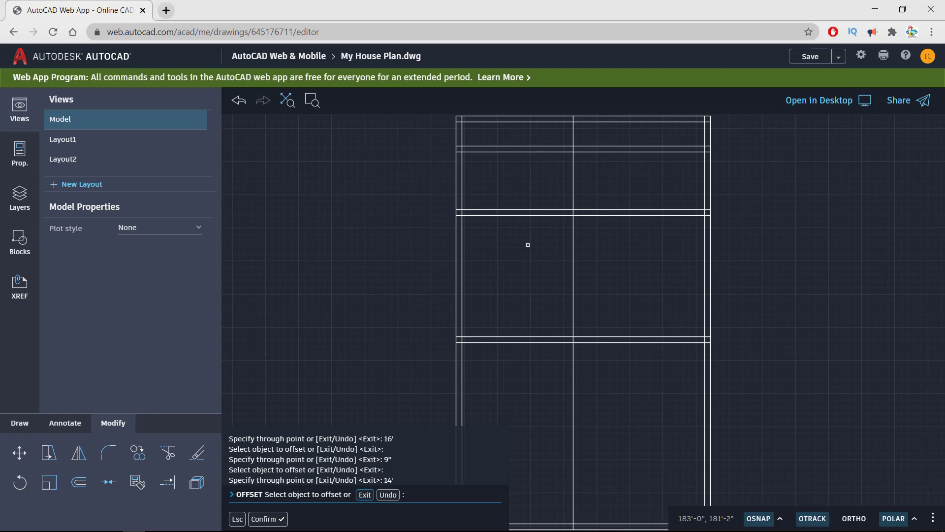
mouse_move(627, 247)
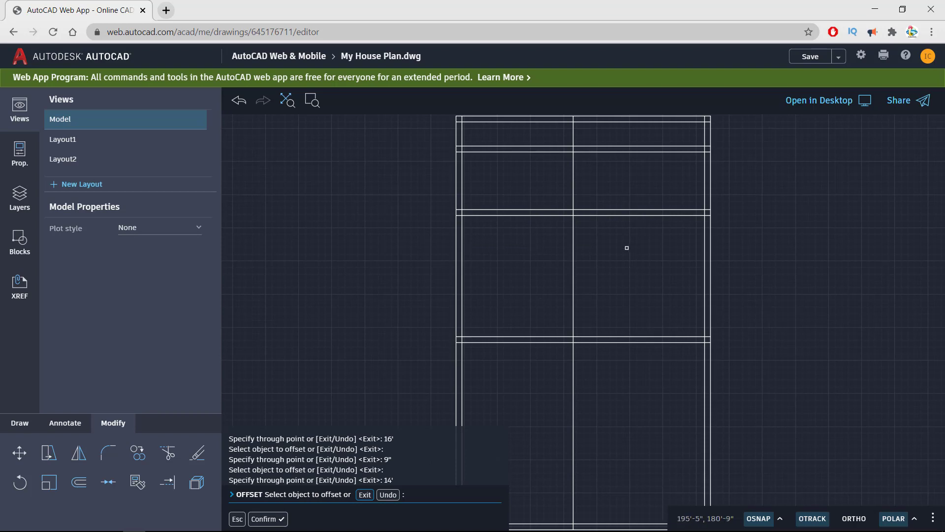
mouse_move(551, 270)
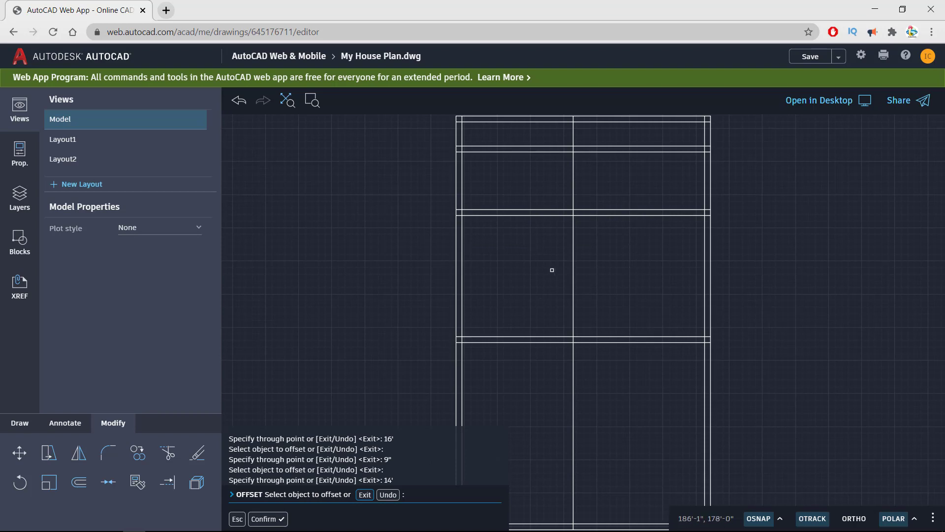
mouse_move(519, 221)
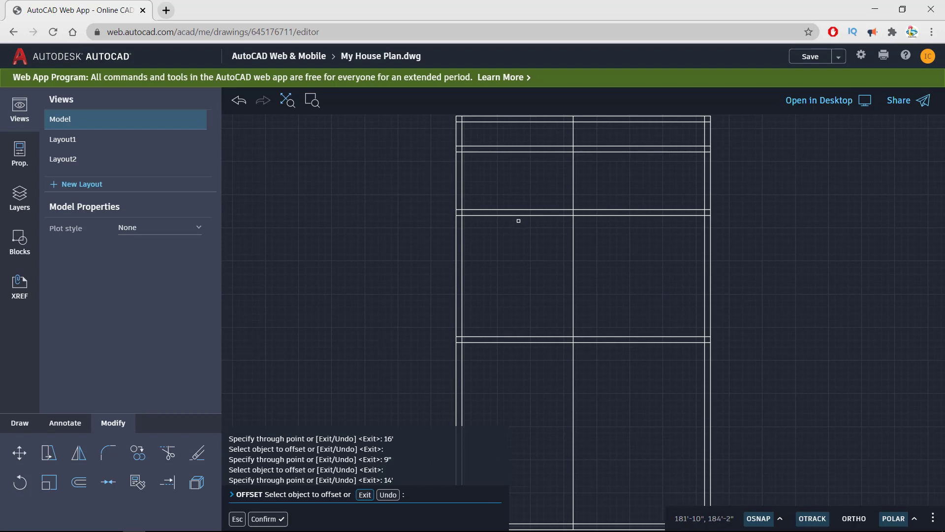
mouse_move(575, 317)
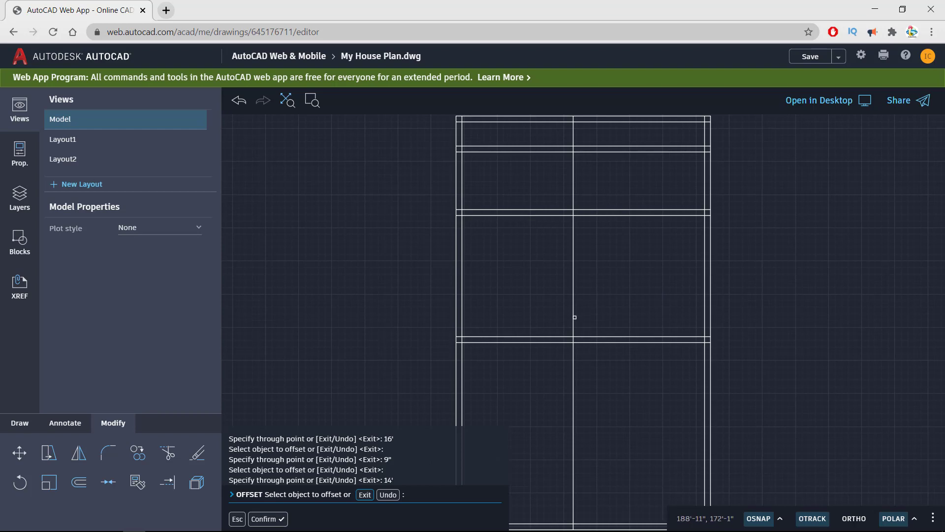
mouse_move(574, 258)
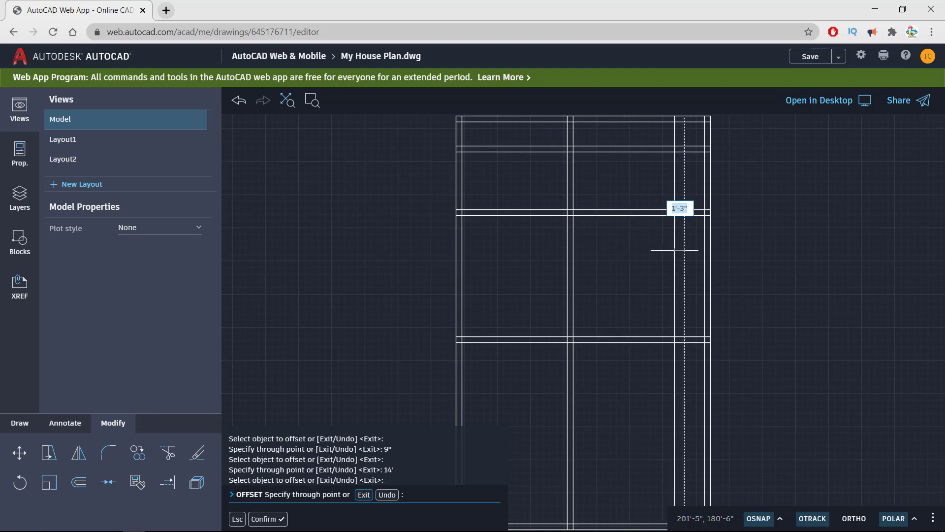
left_click(674, 250)
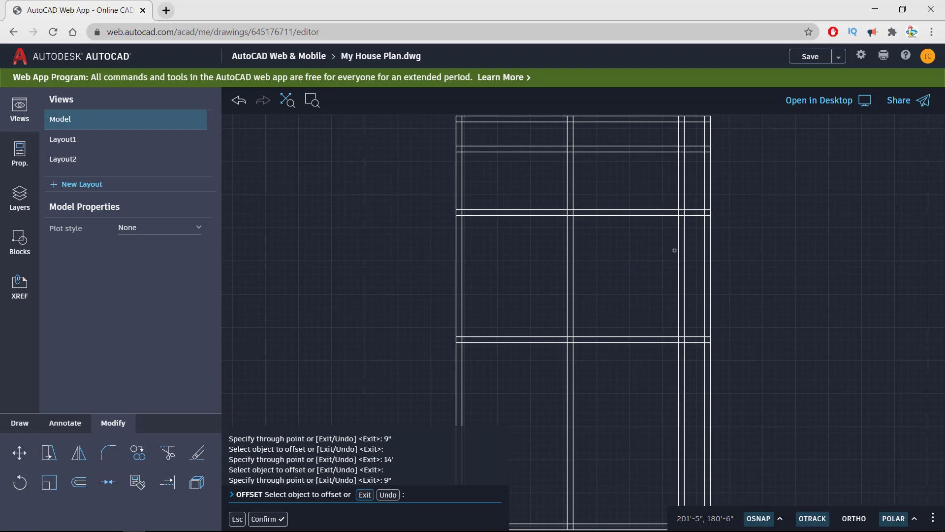
mouse_move(528, 304)
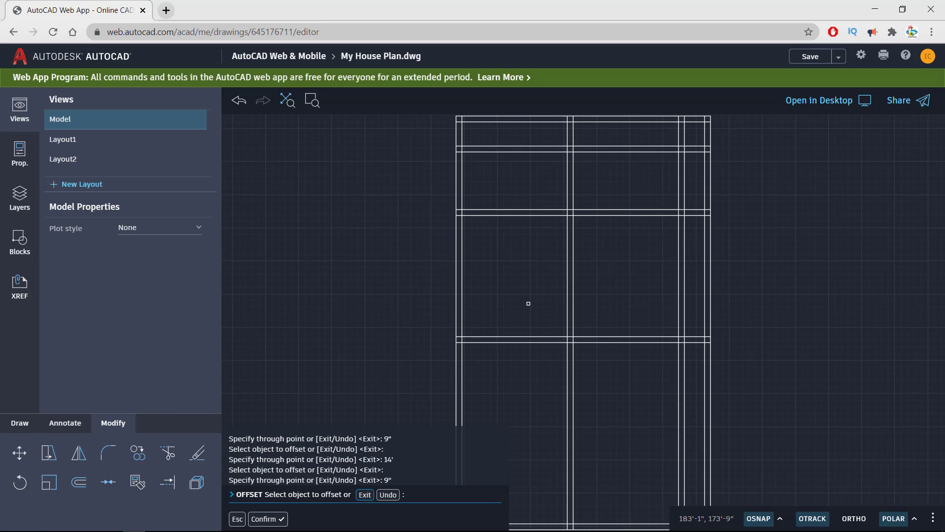
mouse_move(612, 273)
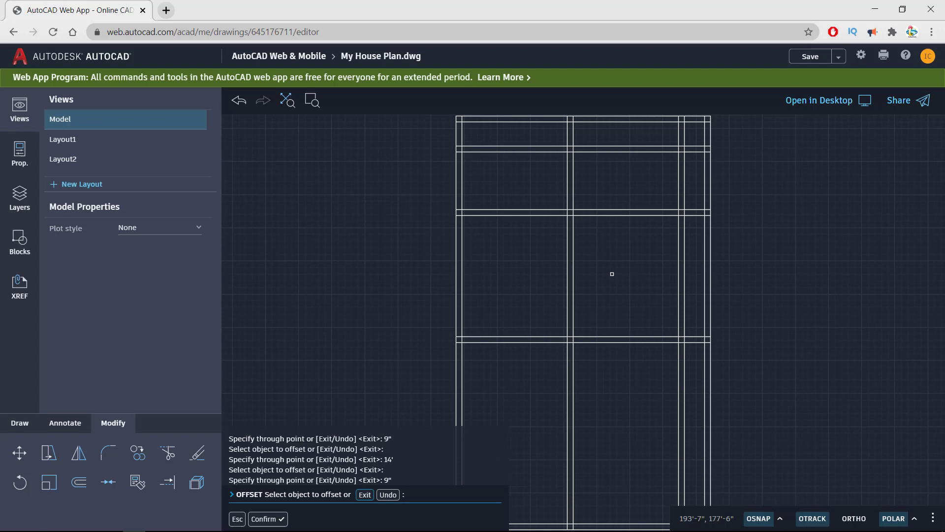
mouse_move(641, 280)
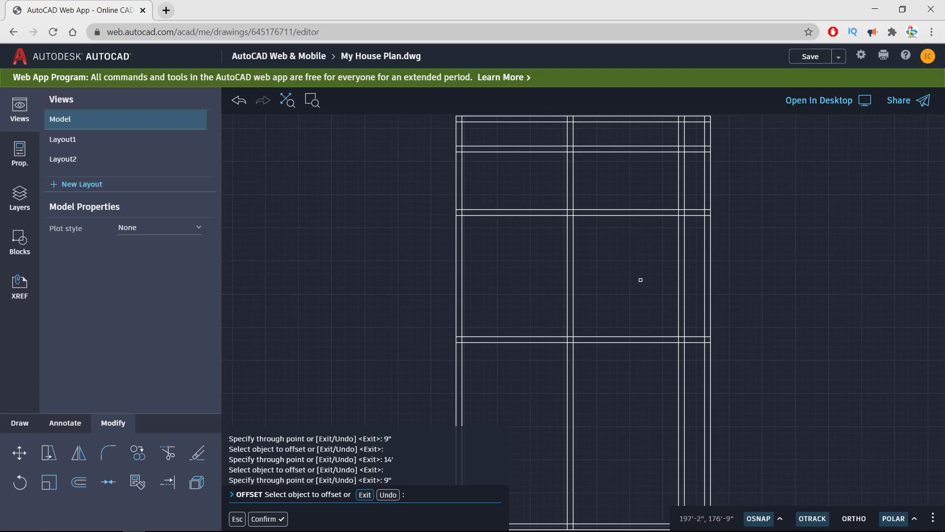
mouse_move(626, 266)
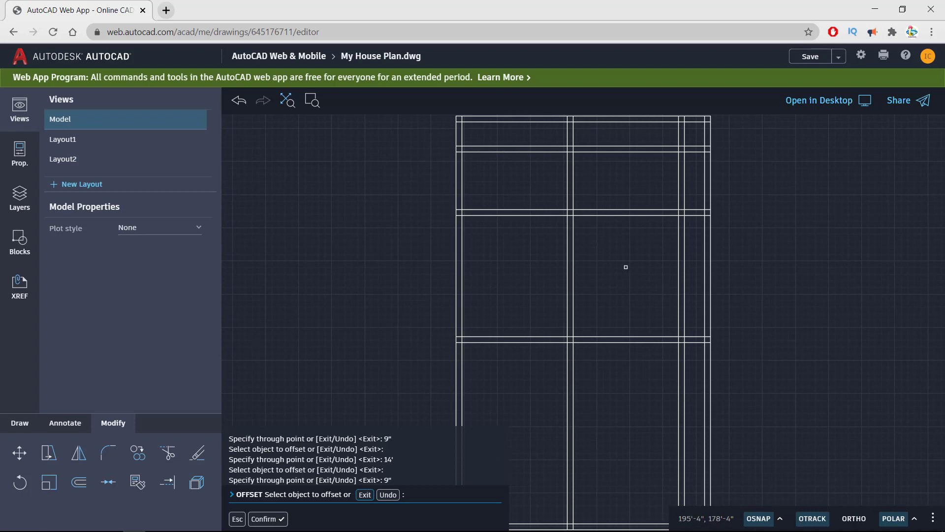
mouse_move(673, 180)
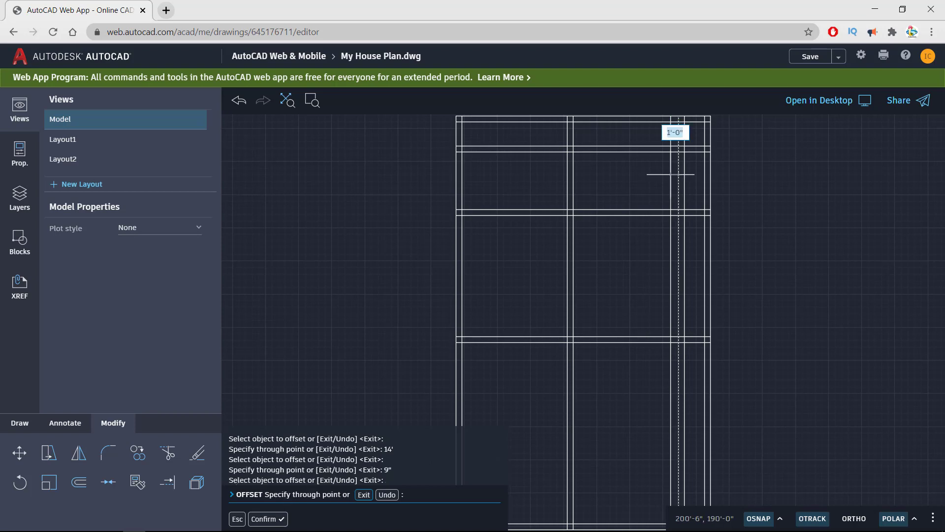
- Create two double-line vertical walls using 8' and 4.5" offsets, then end Offset
type("8")
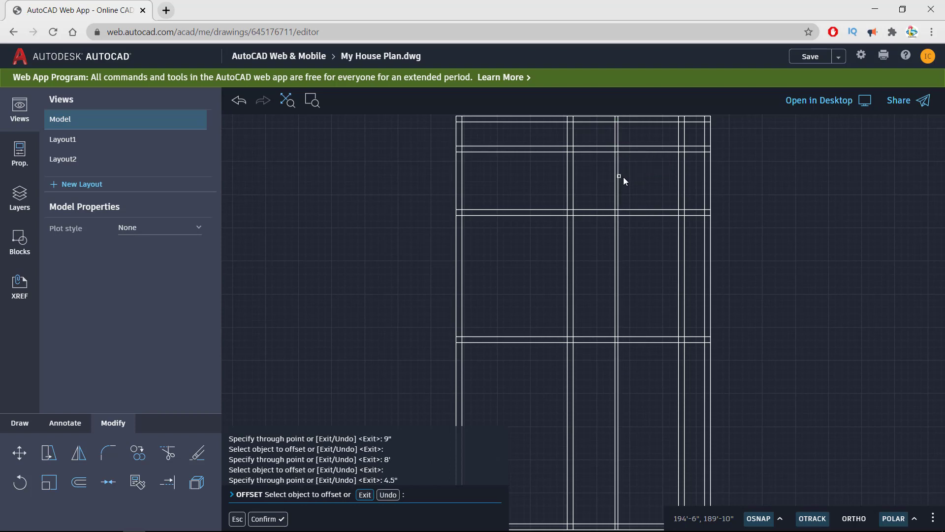
mouse_move(500, 175)
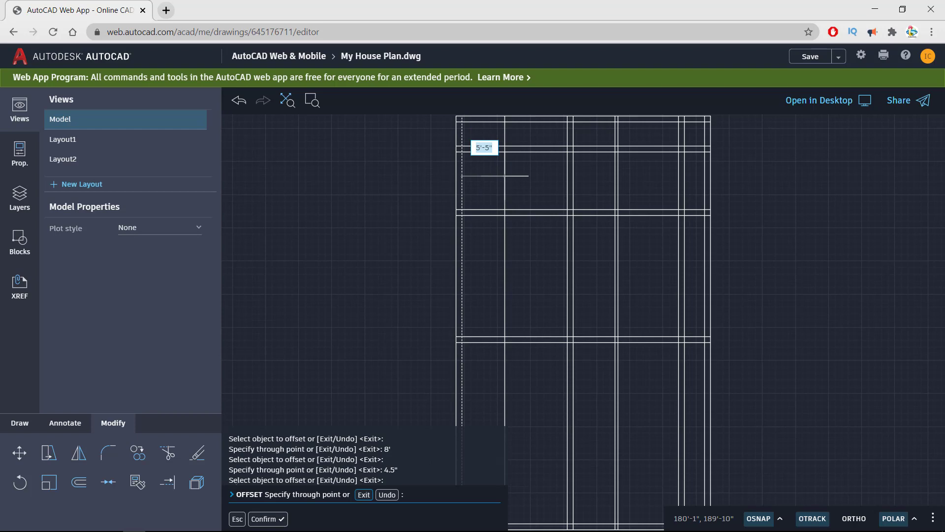
type("8'")
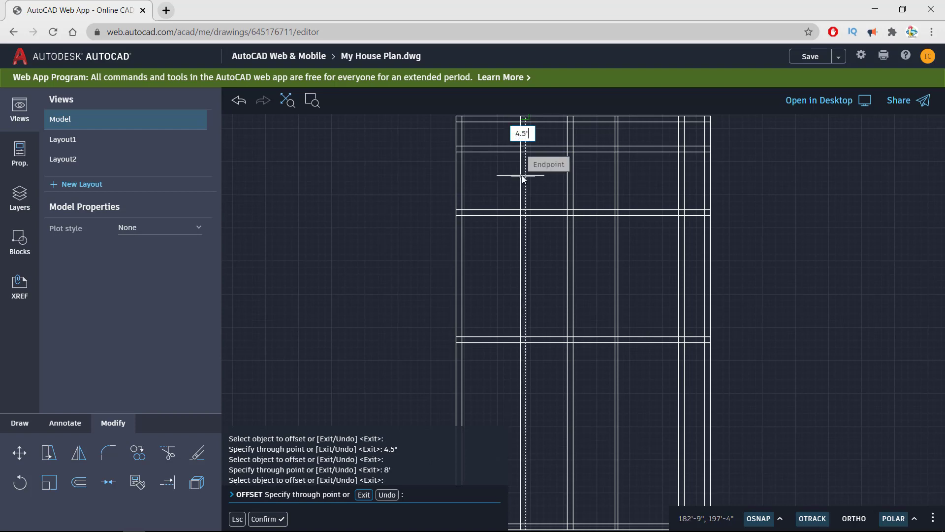
left_click(524, 177)
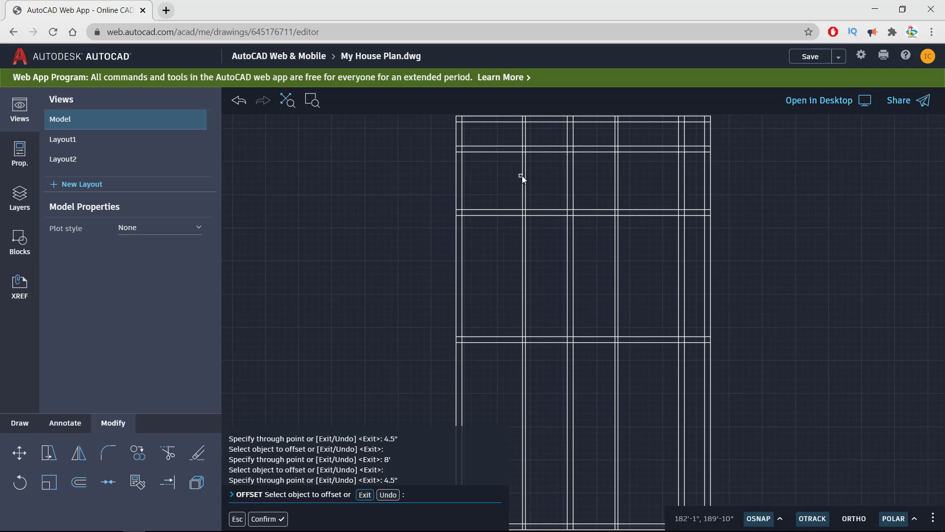
key("Escape")
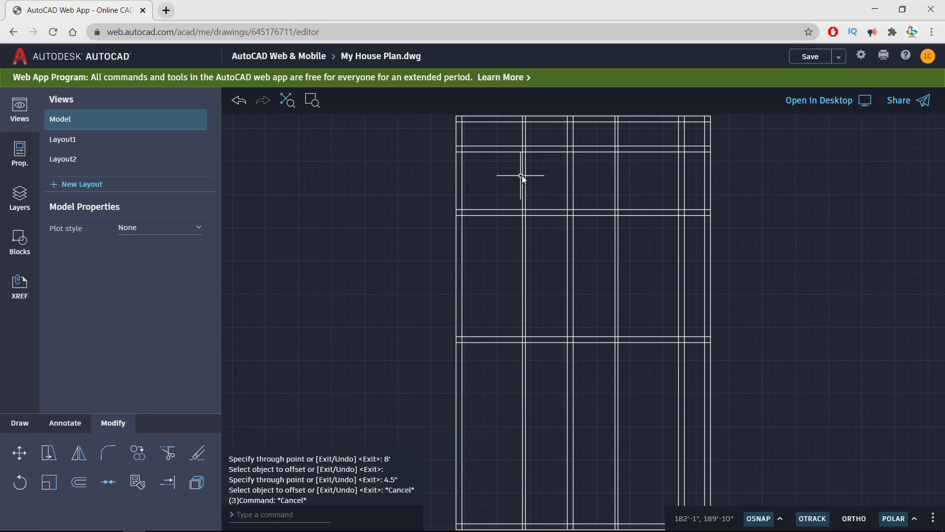
mouse_move(358, 444)
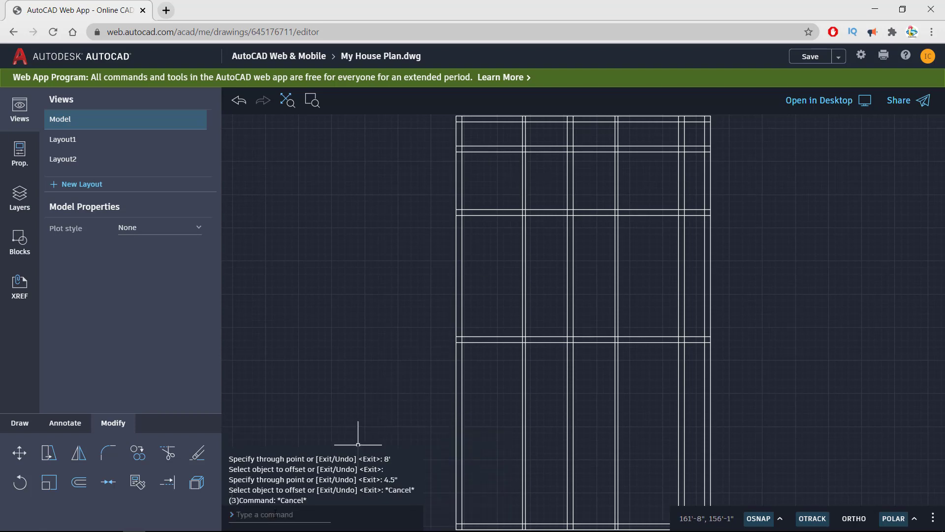
- Trim protruding wall line pieces at the upper room junctions, then zoom toward the lower area
type("tr")
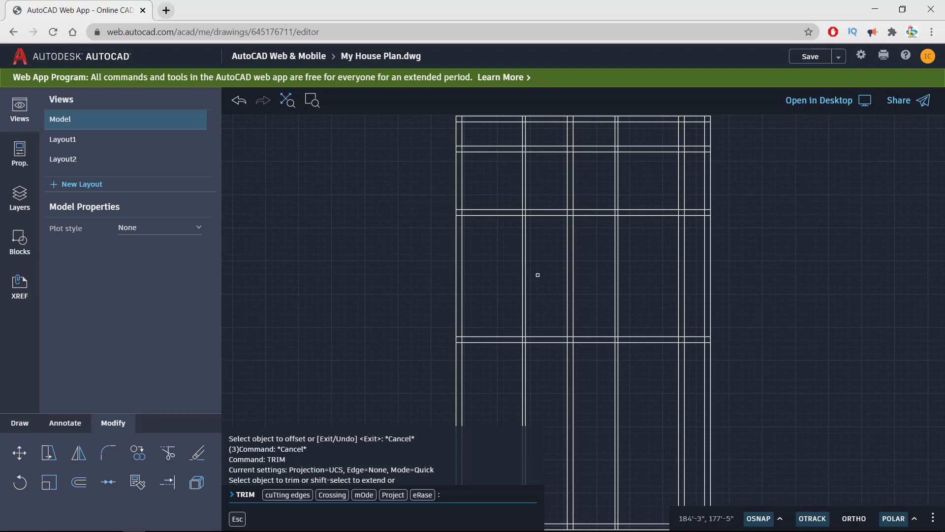
mouse_move(543, 250)
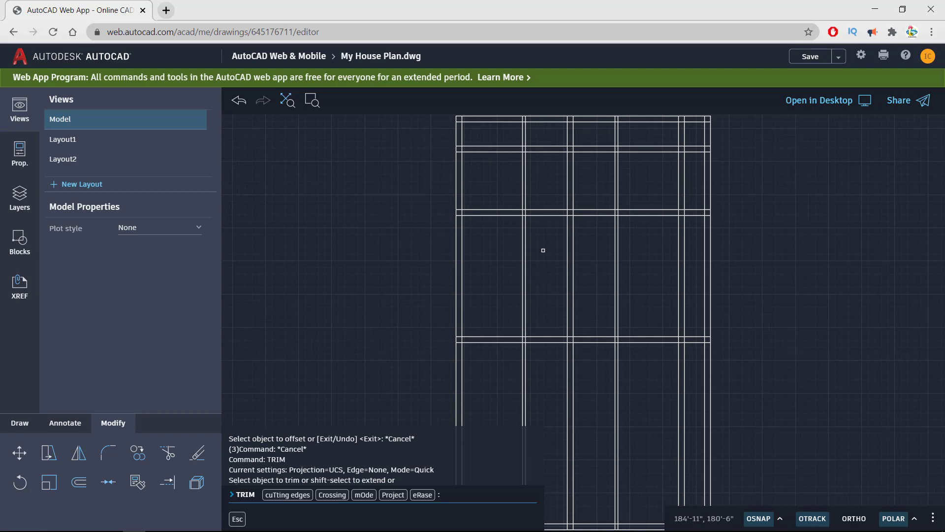
mouse_move(562, 275)
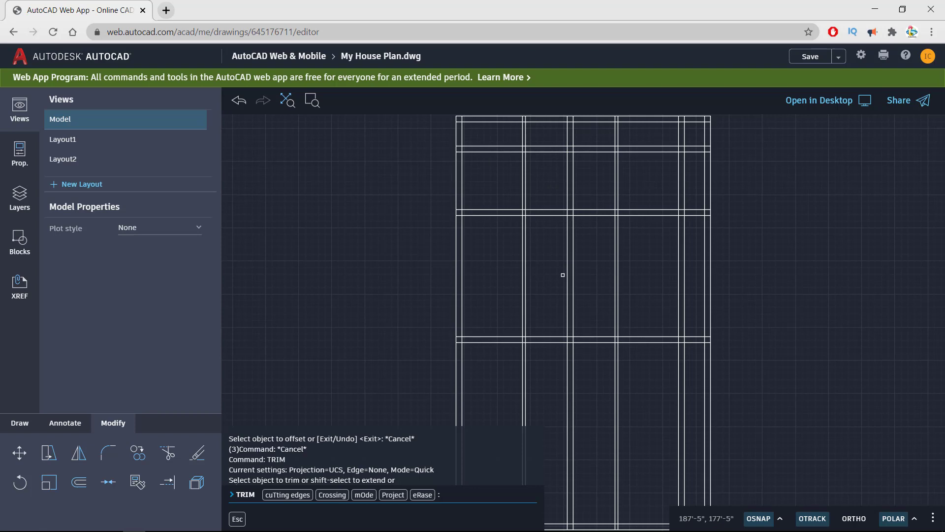
left_click(515, 247)
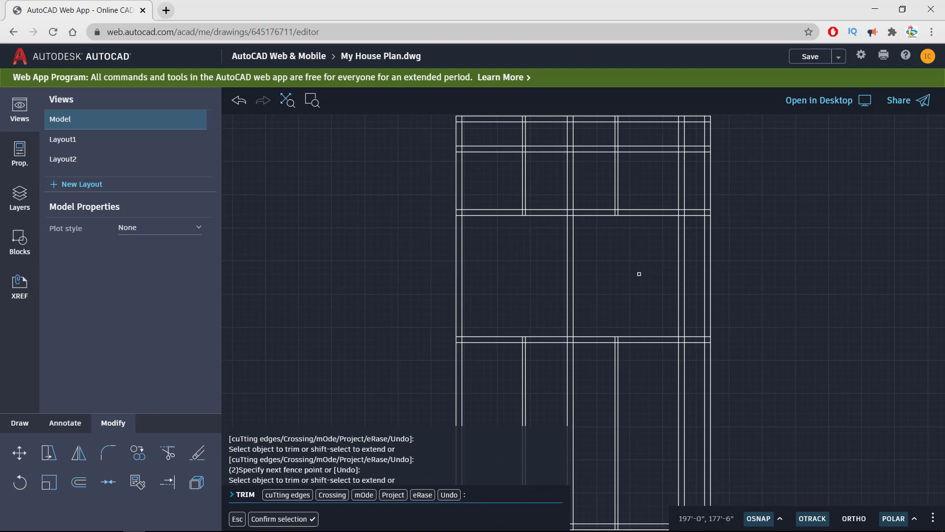
mouse_move(549, 185)
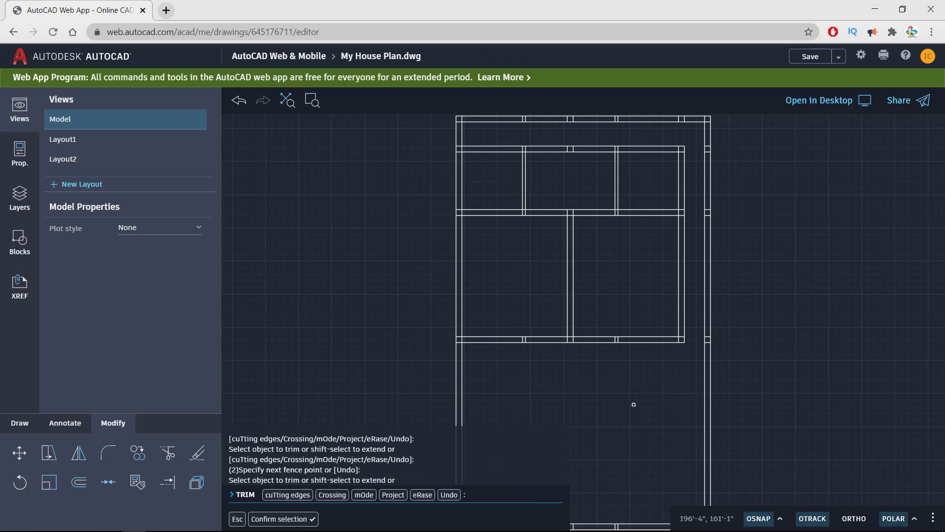
mouse_move(505, 300)
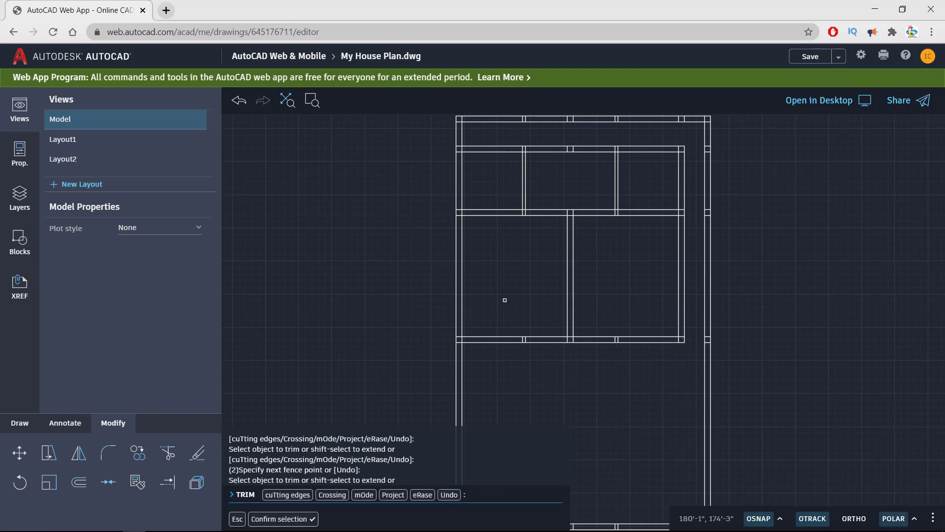
mouse_move(553, 183)
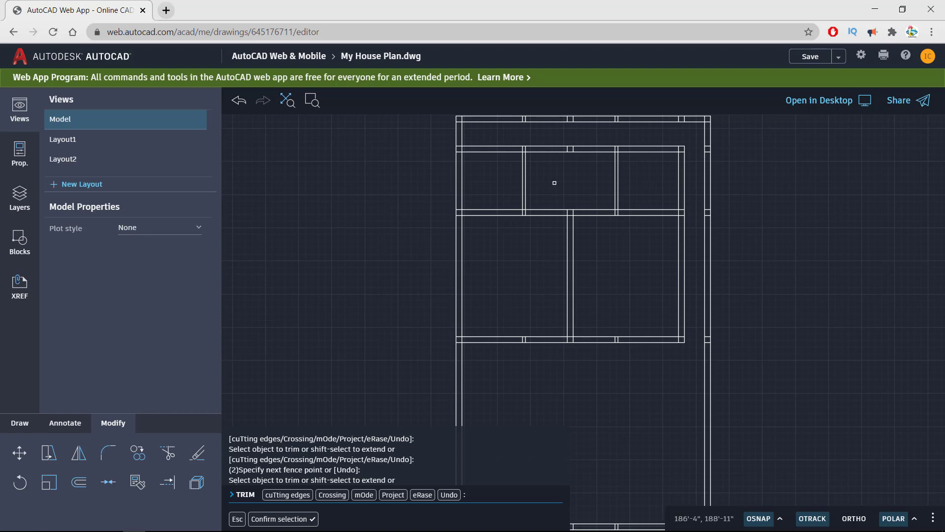
mouse_move(498, 260)
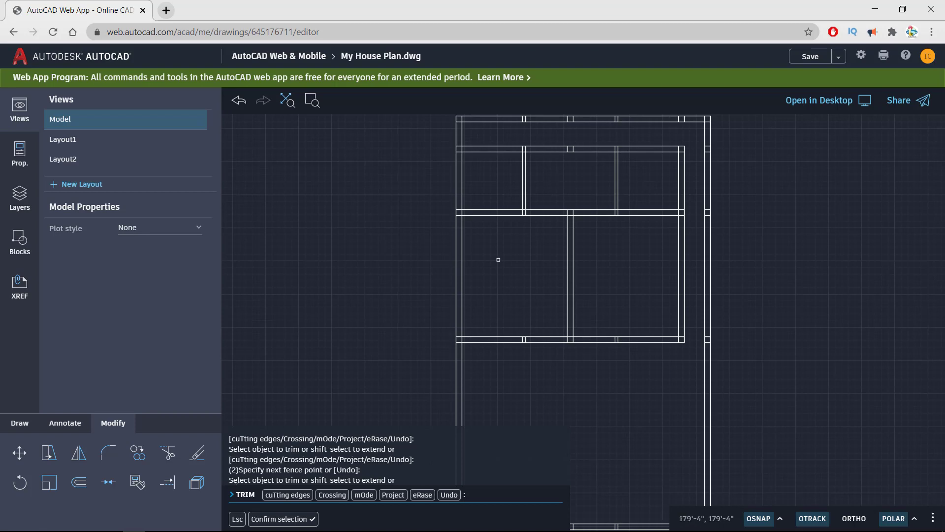
mouse_move(490, 191)
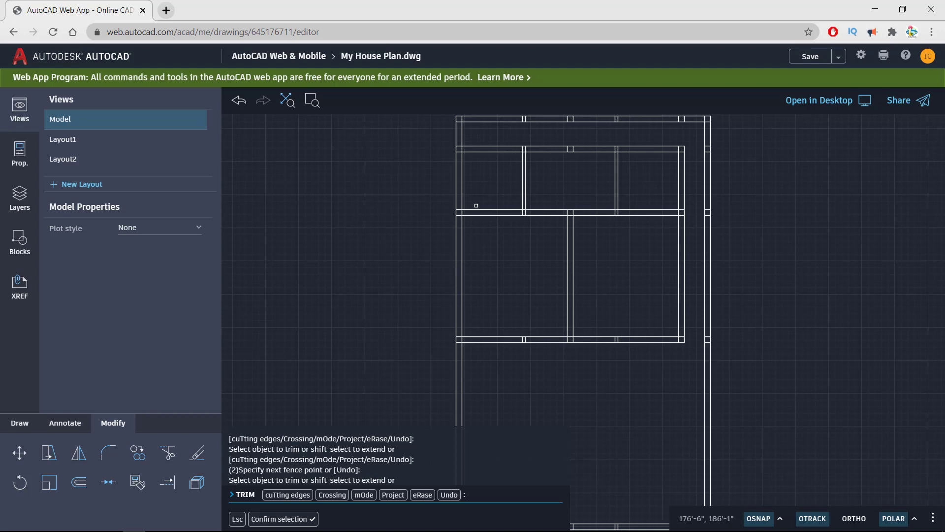
mouse_move(609, 300)
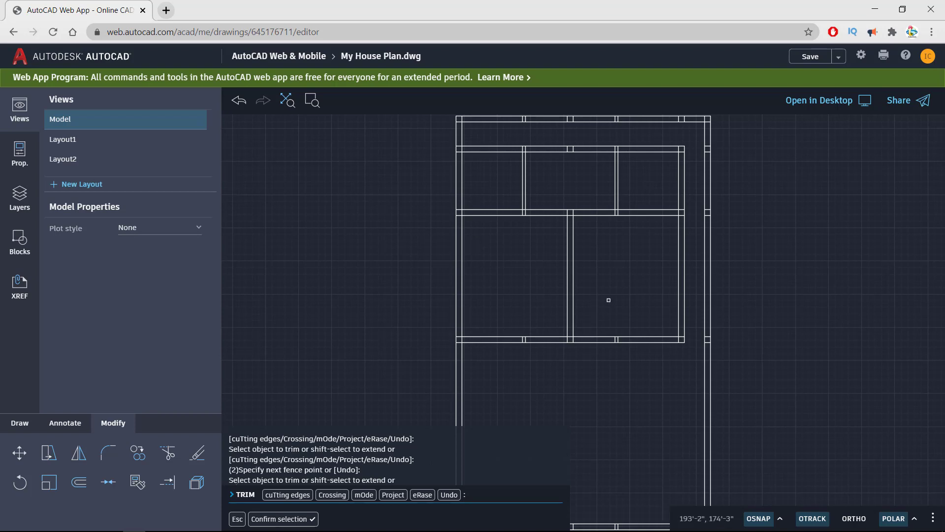
mouse_move(648, 160)
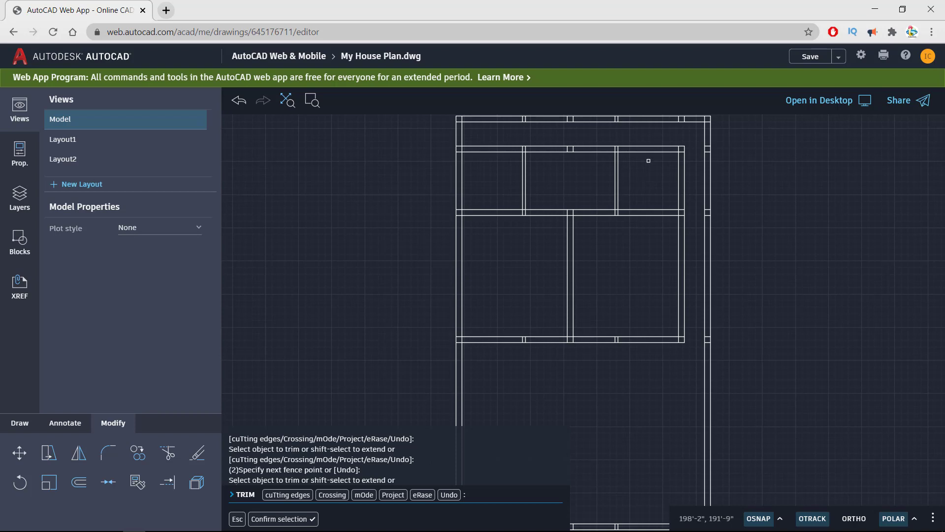
mouse_move(600, 306)
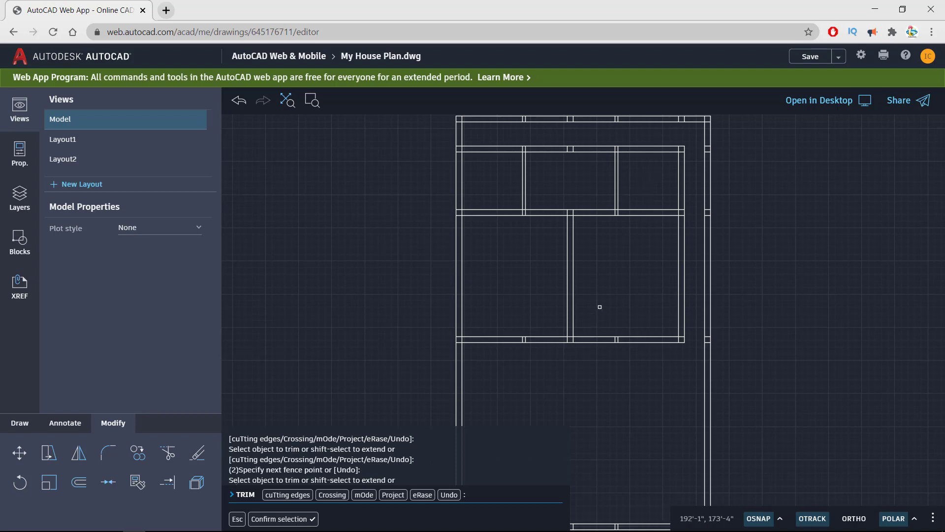
mouse_move(656, 129)
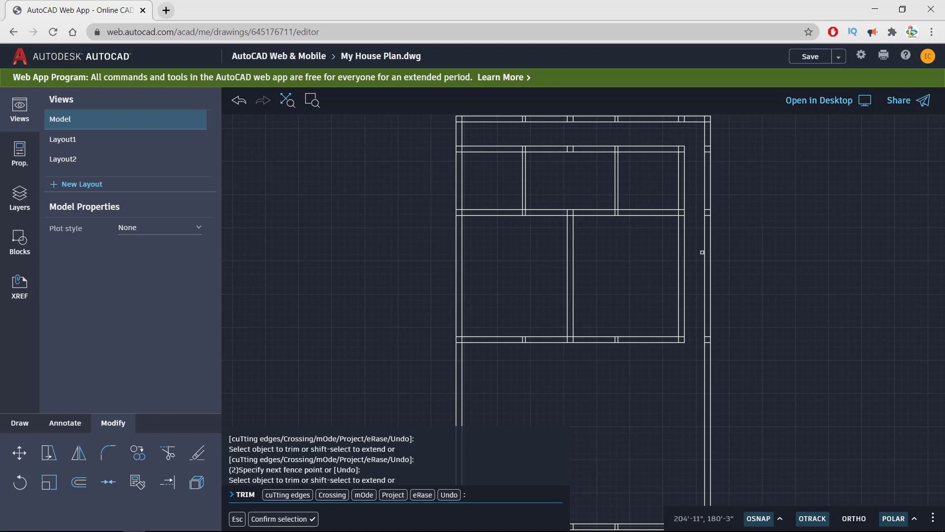
mouse_move(697, 251)
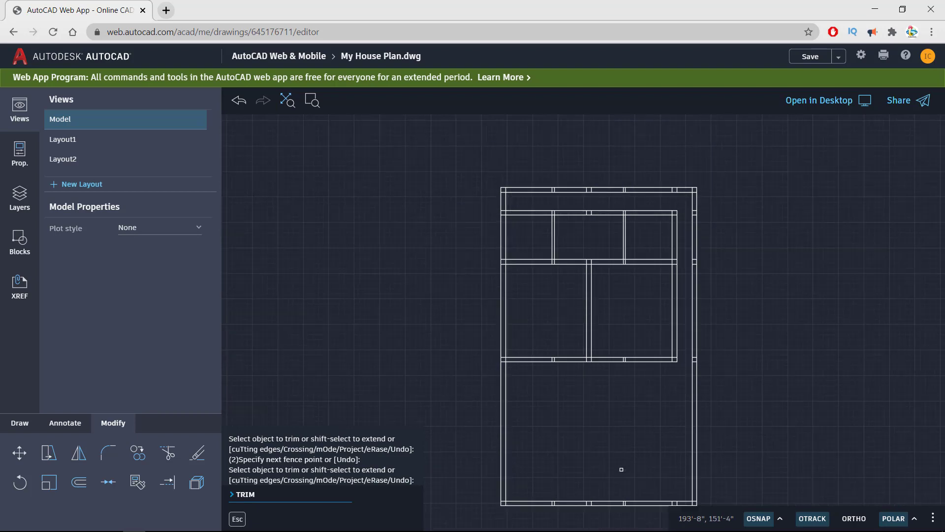
scroll("up", 3)
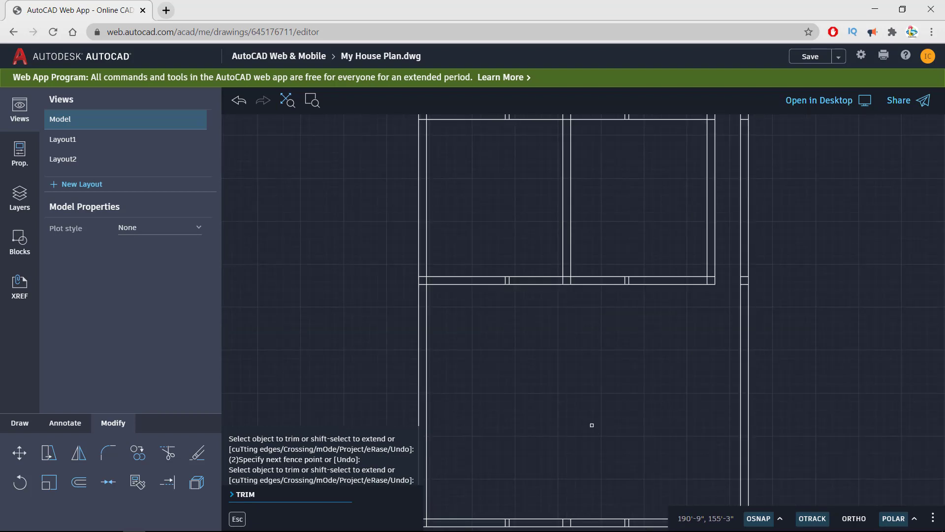
mouse_move(593, 420)
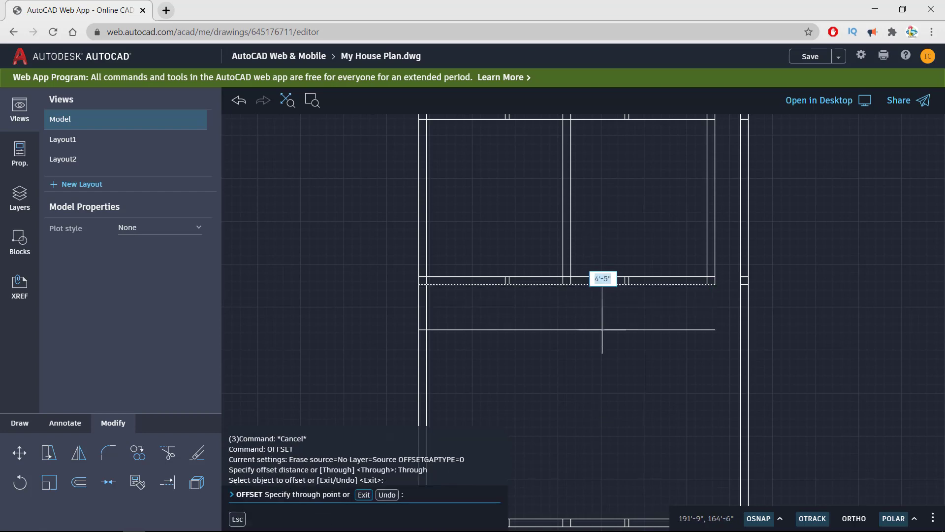
mouse_move(597, 287)
type("9\"")
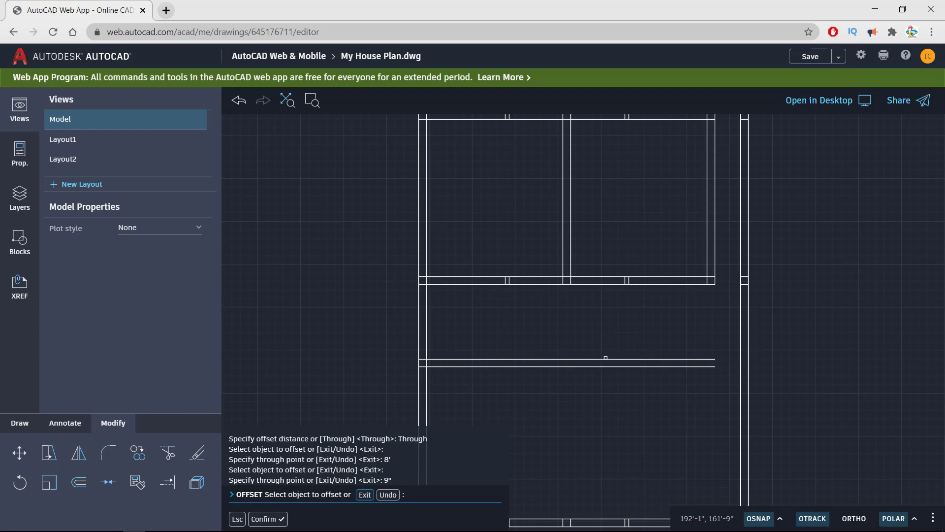
mouse_move(663, 337)
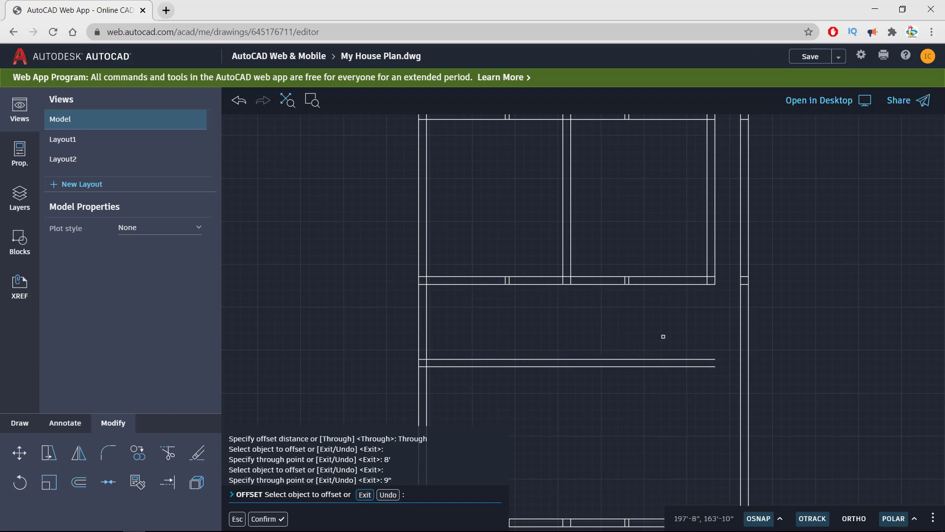
mouse_move(721, 353)
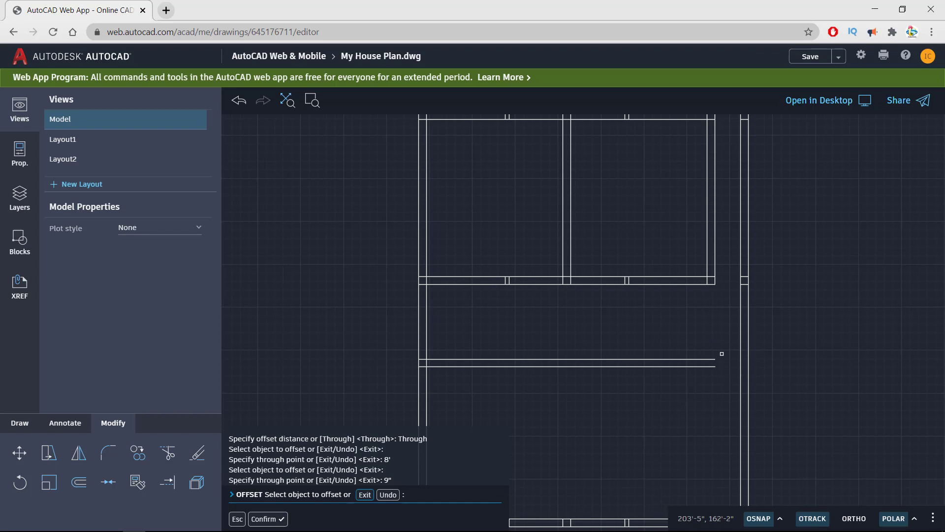
mouse_move(705, 354)
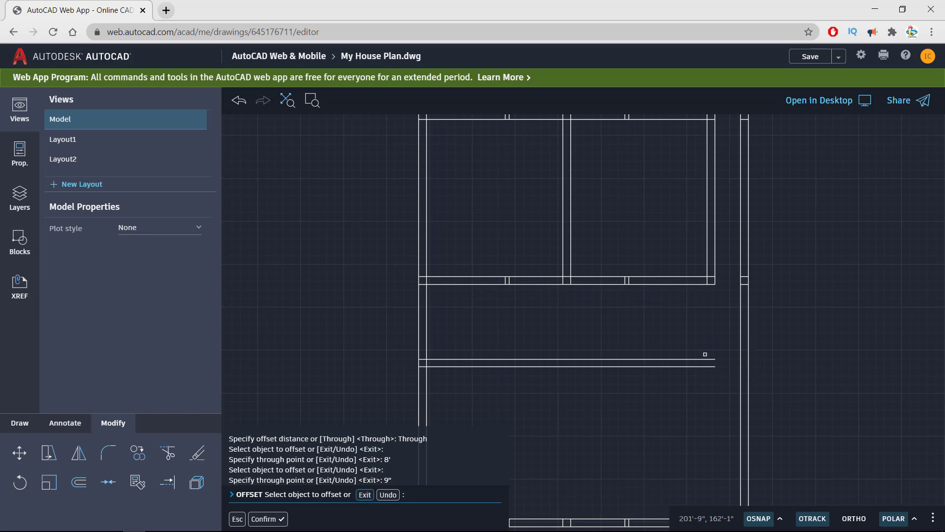
mouse_move(701, 370)
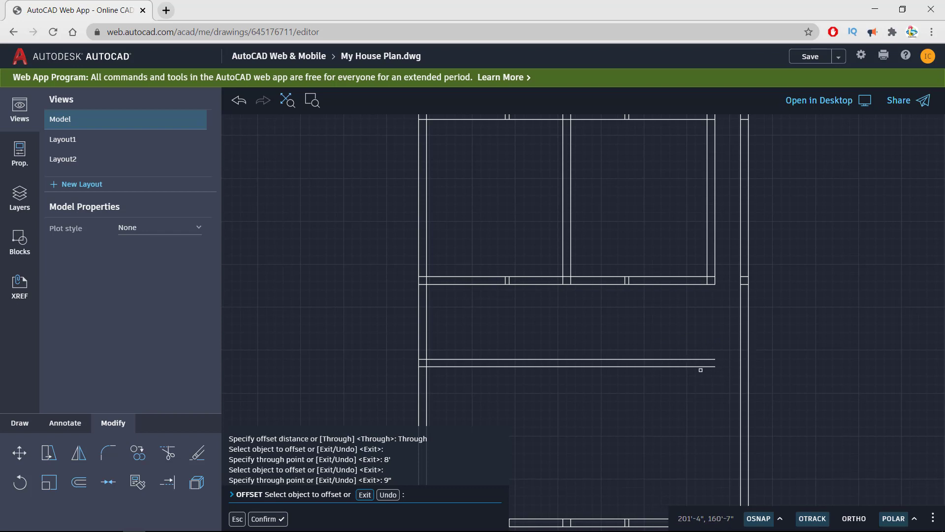
mouse_move(744, 366)
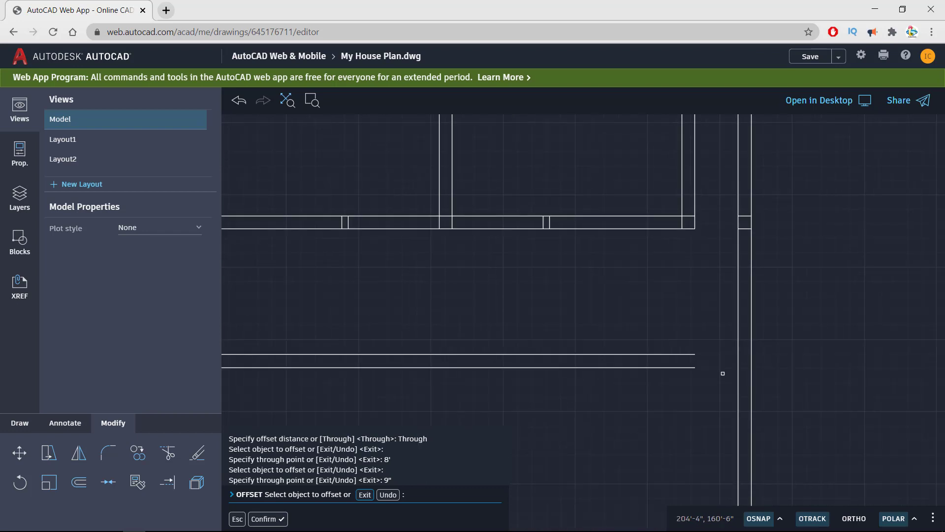
- Extend the two new veranda wall lines to meet the right outer wall
key("Escape")
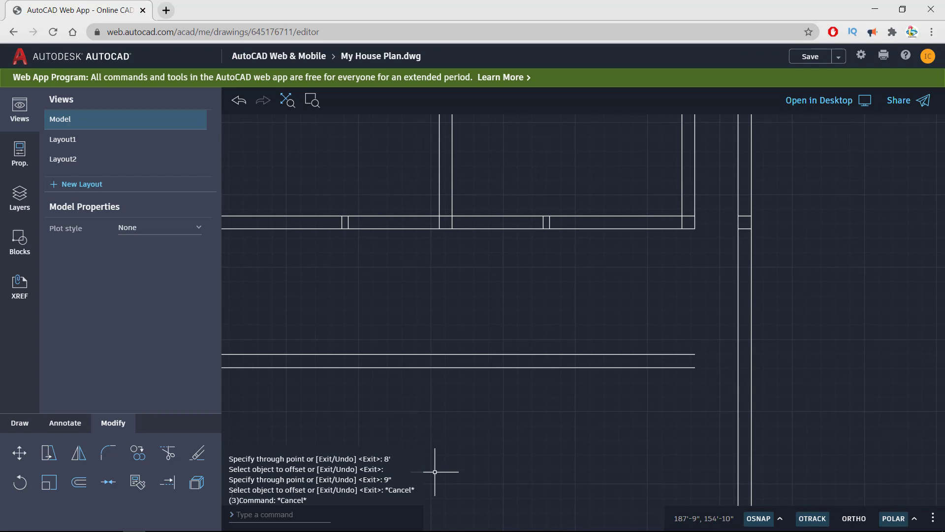
type("ex")
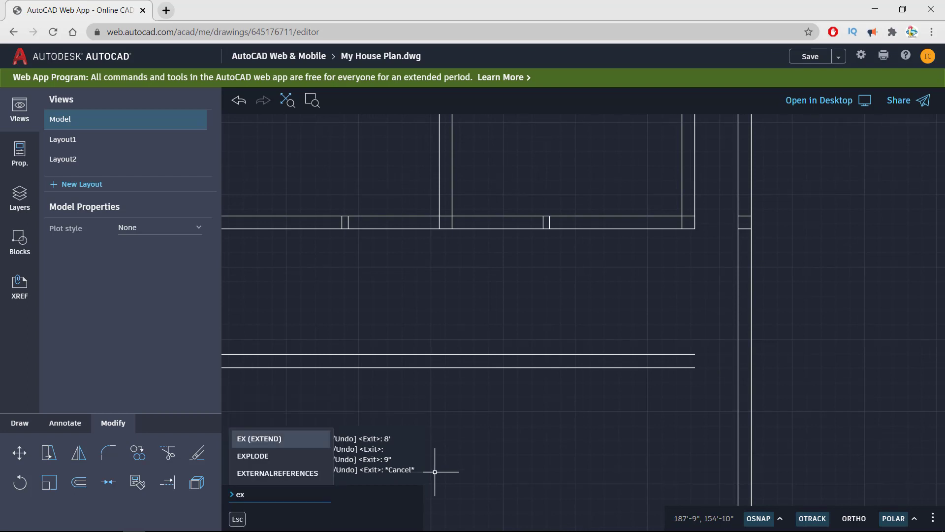
left_click(258, 438)
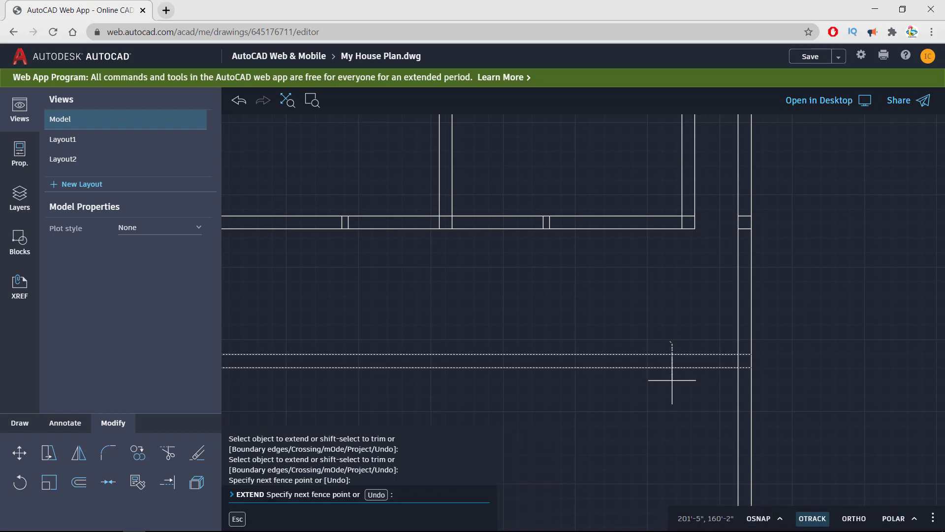
left_click(312, 100)
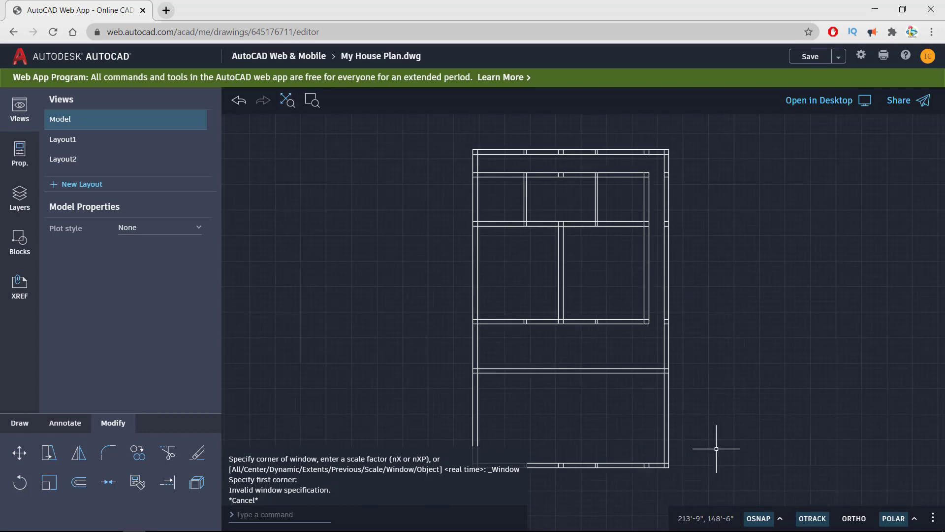
mouse_move(594, 389)
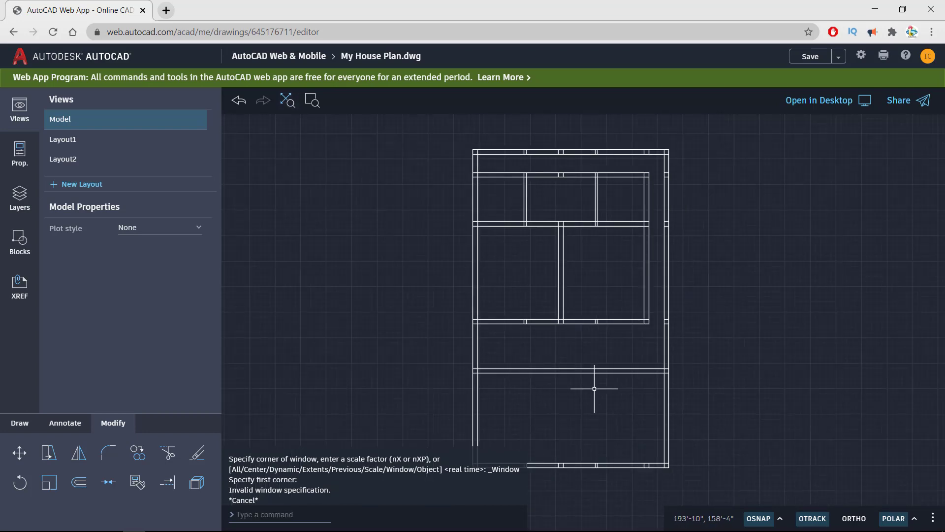
mouse_move(232, 422)
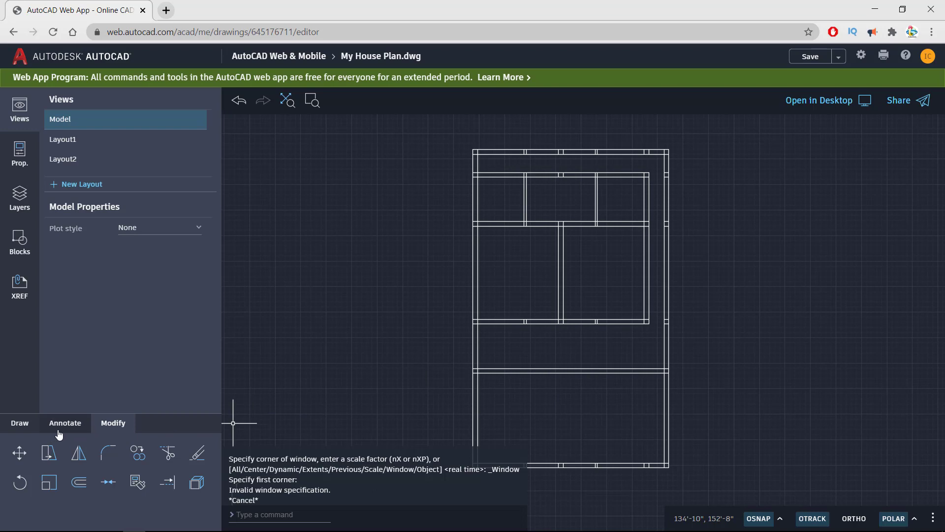
- Measure the central room, showing widths 15'-3" and 28'-9" and height 13'-3"
left_click(64, 423)
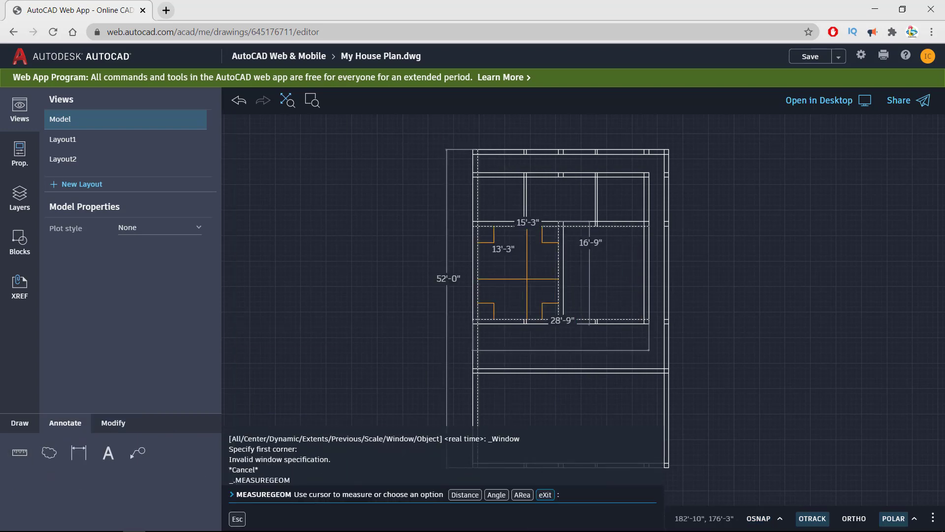
mouse_move(534, 278)
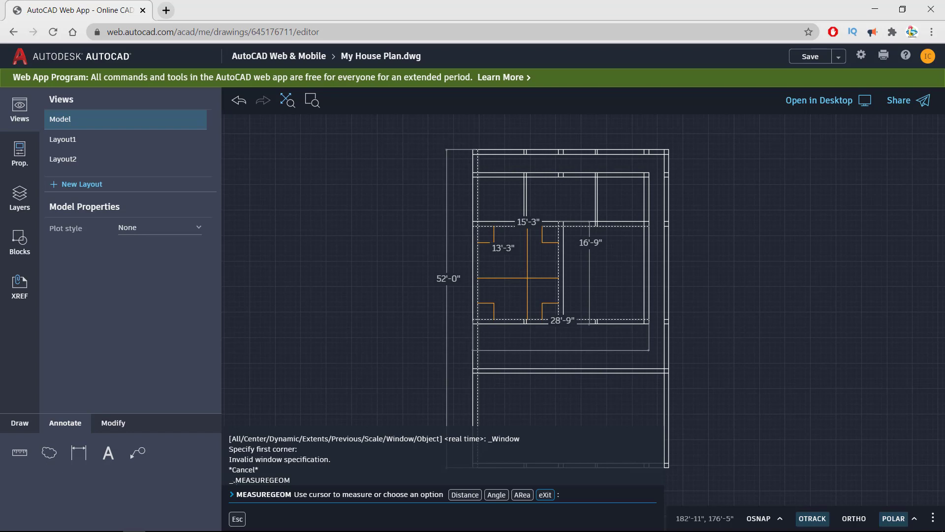